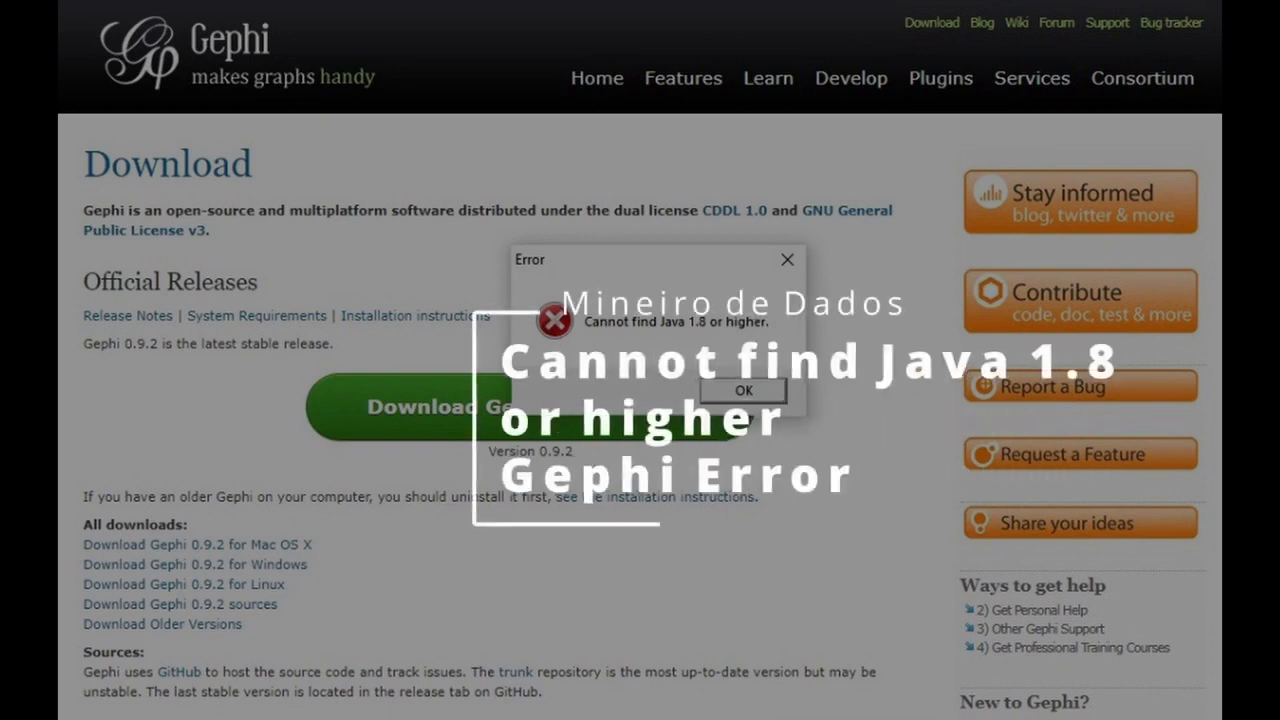
Close the Photos window showing the gephi.jpeg Java error screenshot.
left_click(742, 390)
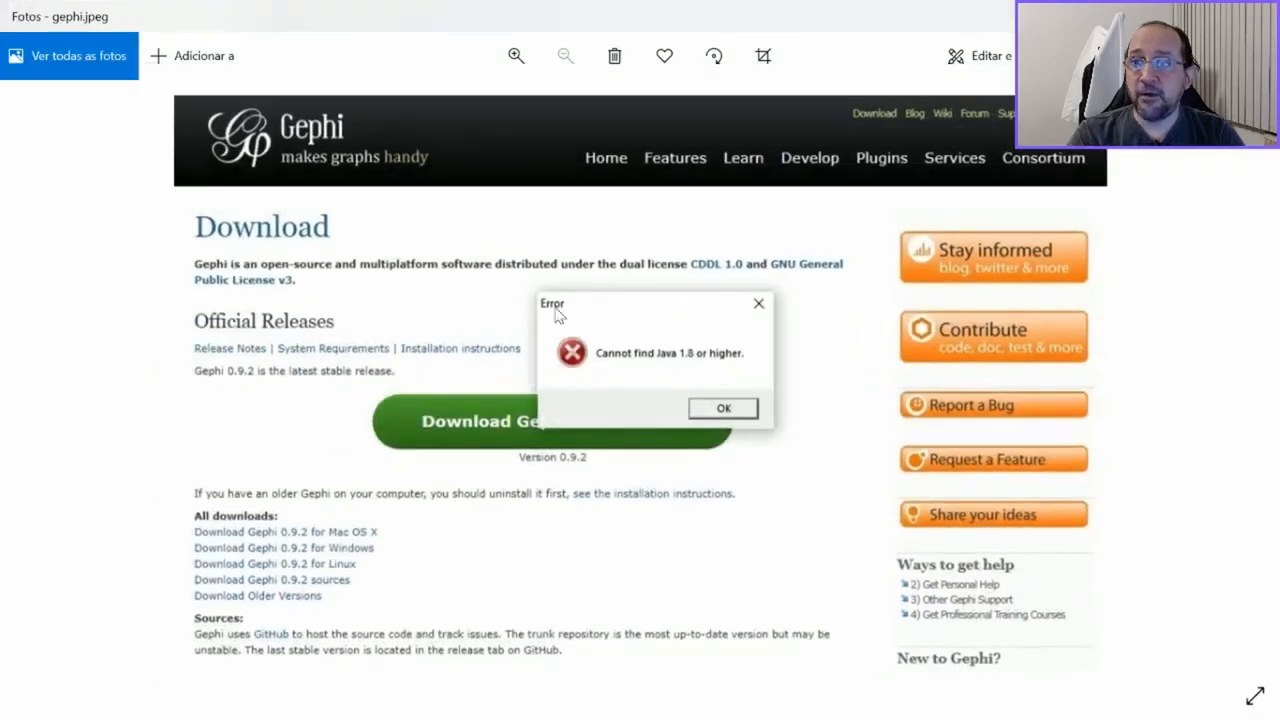
mouse_move(650, 428)
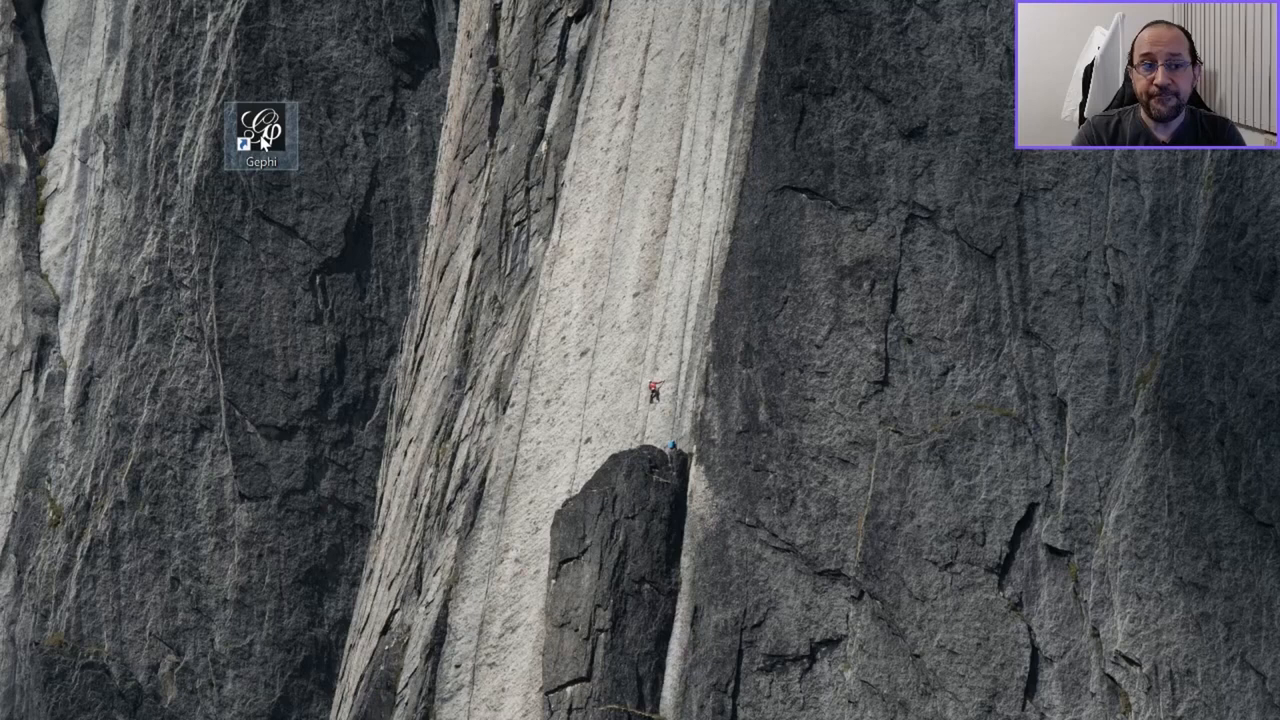
Bring up the context menu of the Gephi desktop shortcut.
right_click(262, 135)
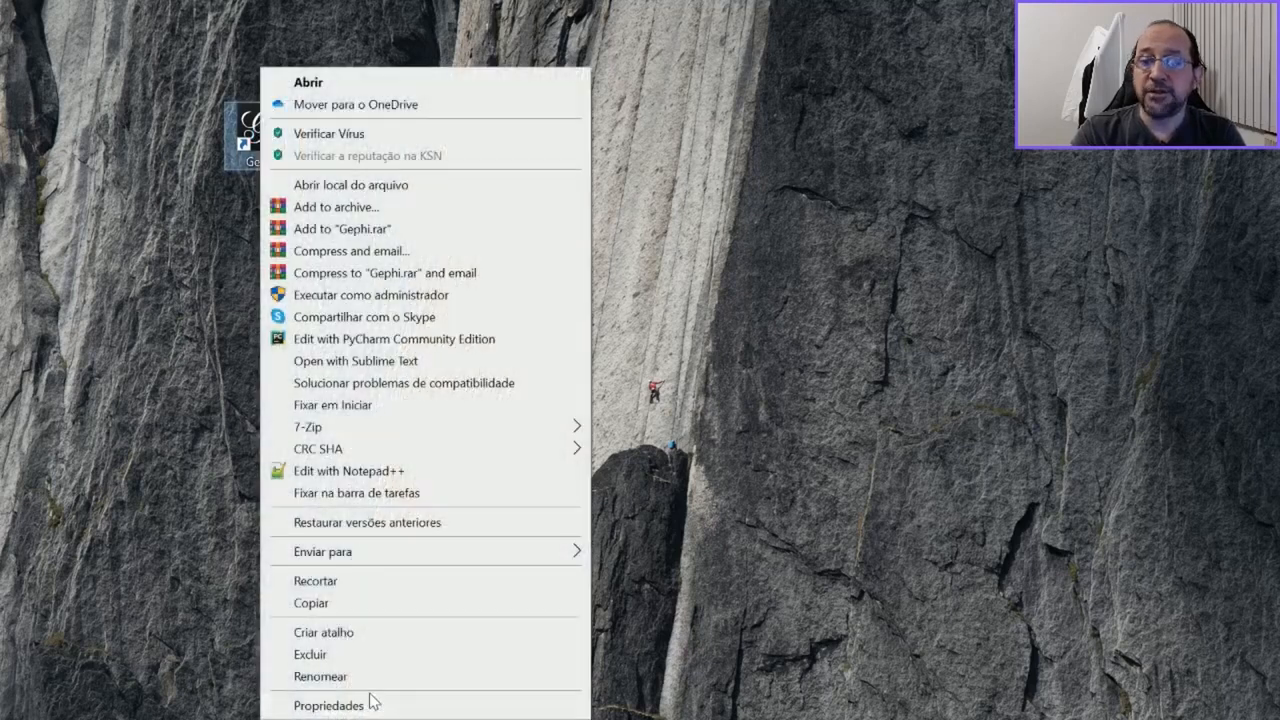
mouse_move(252, 142)
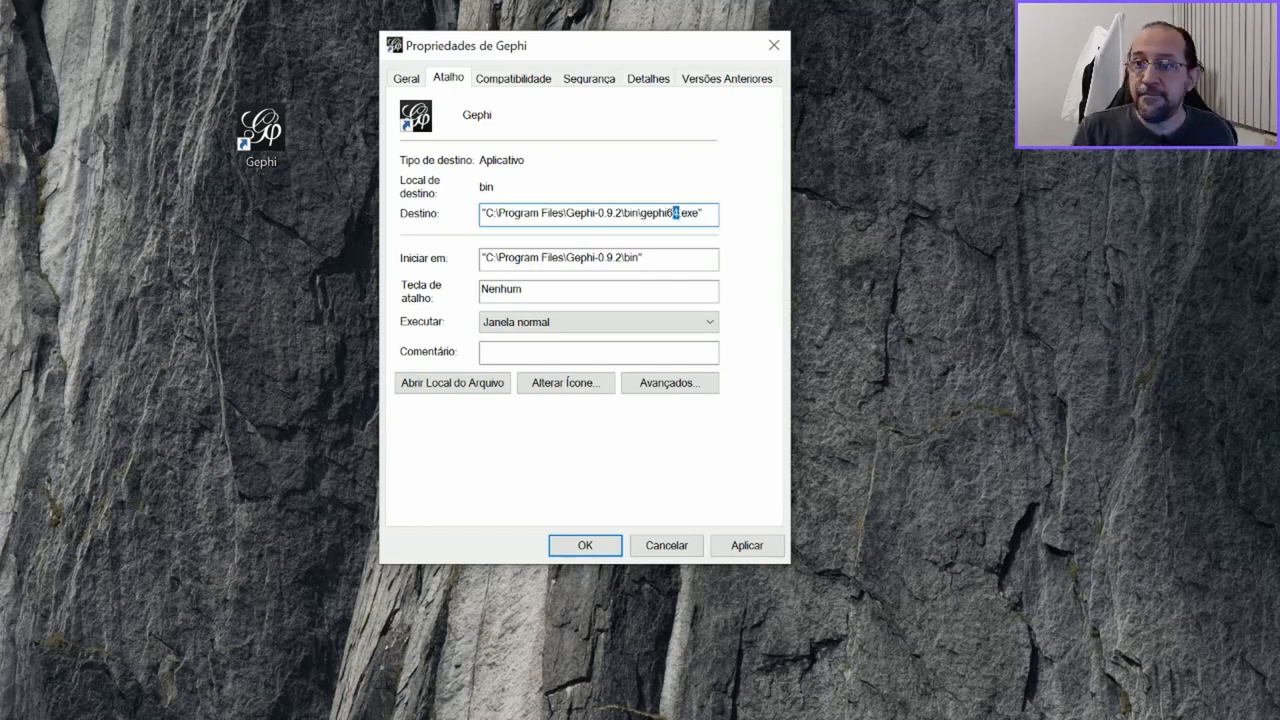
Change the shortcut target from gephi64.exe to gephi.exe and confirm with administrator permission.
key("Backspace")
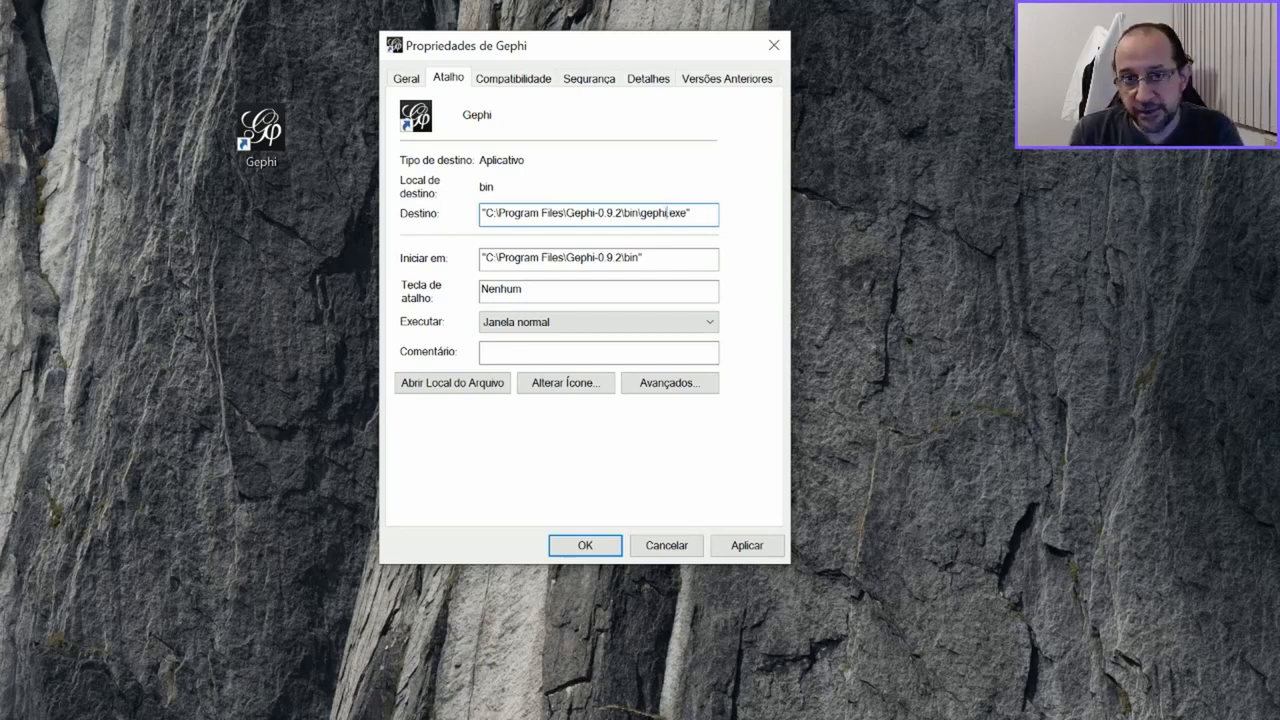
mouse_move(903, 334)
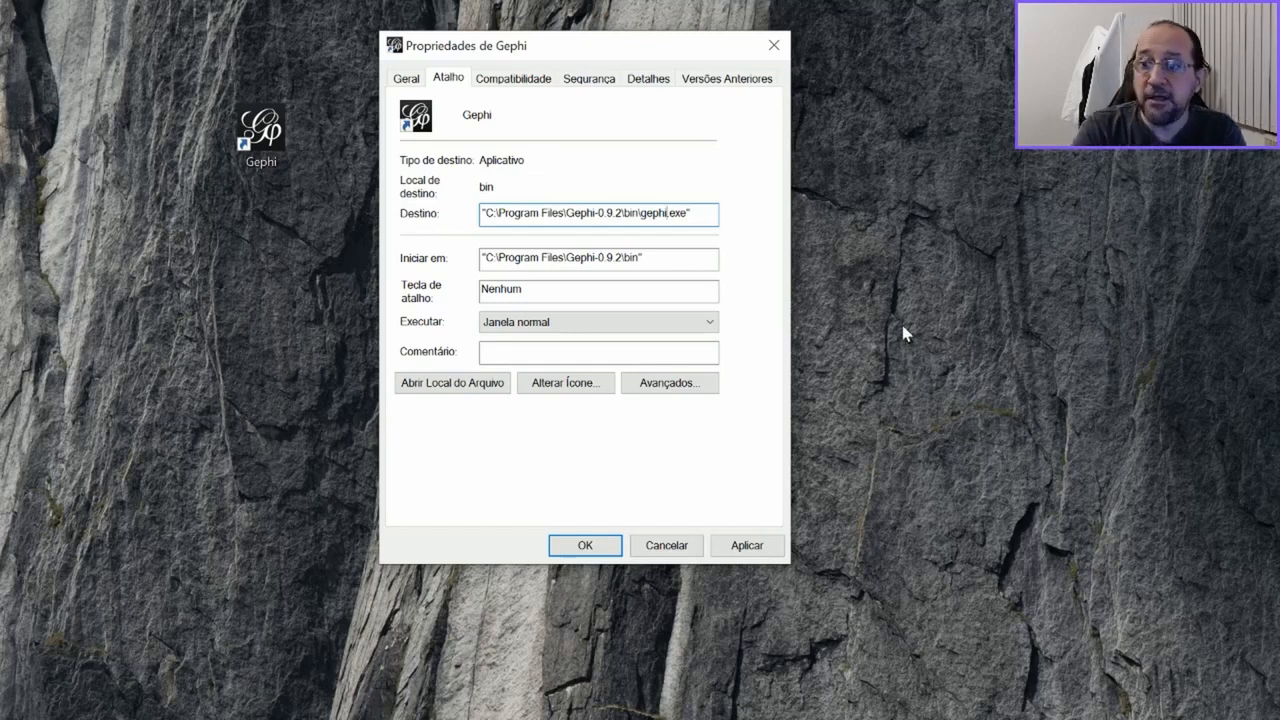
left_click(585, 545)
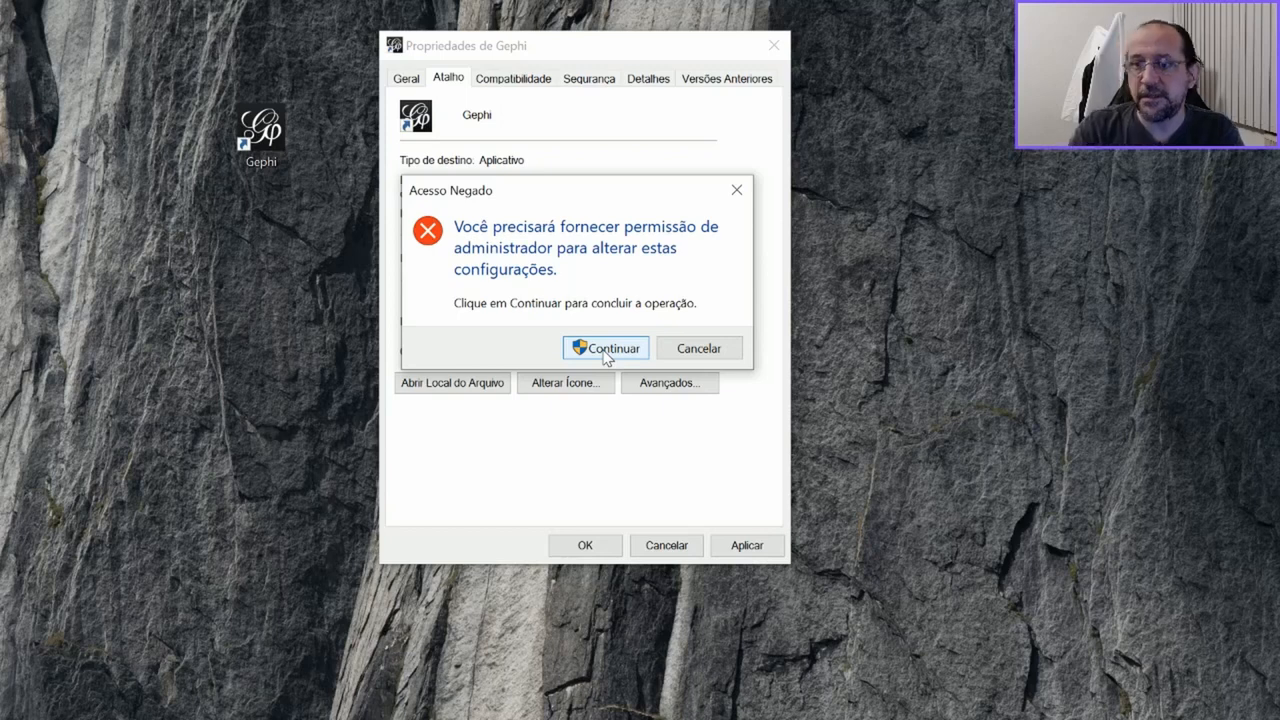
left_click(604, 348)
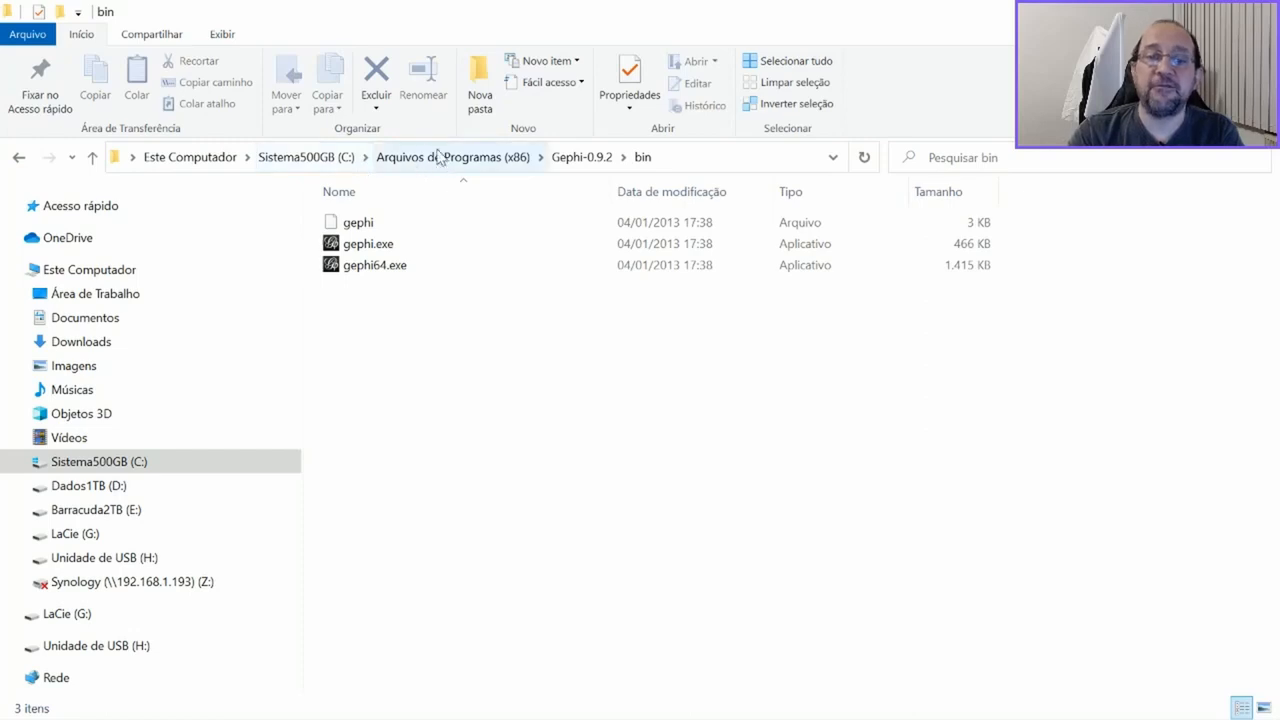
mouse_move(447, 177)
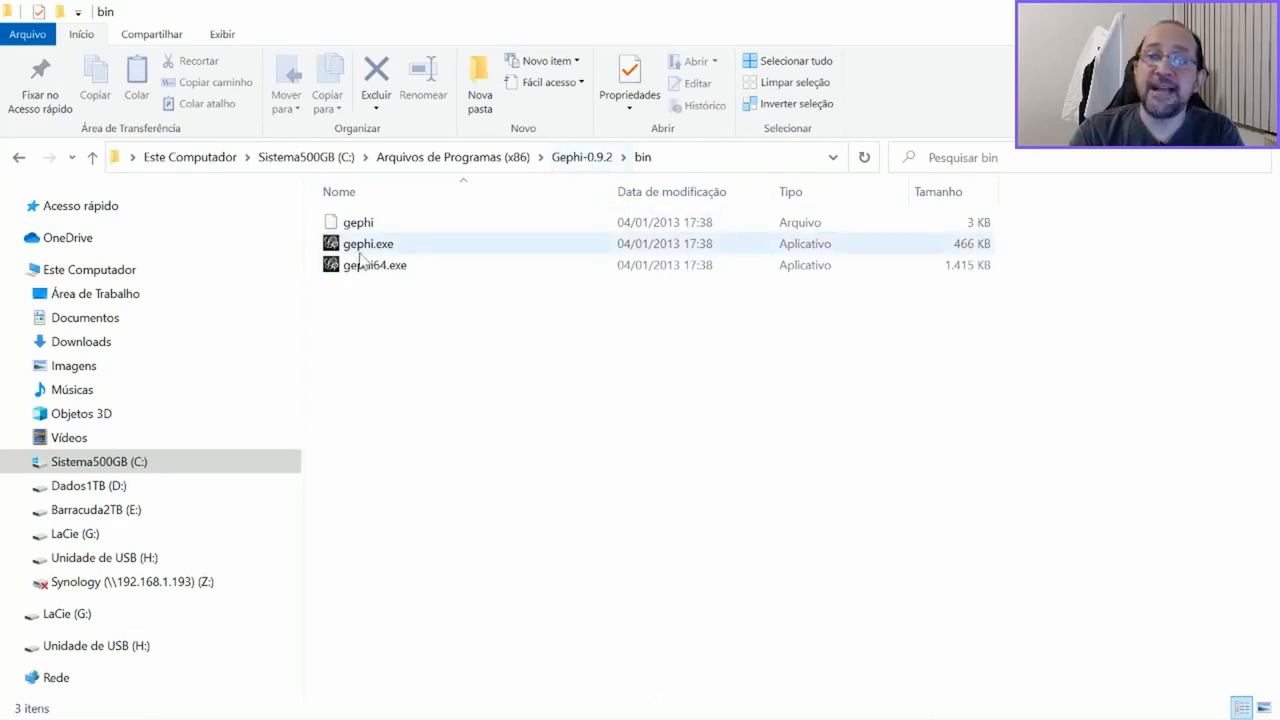
mouse_move(360, 248)
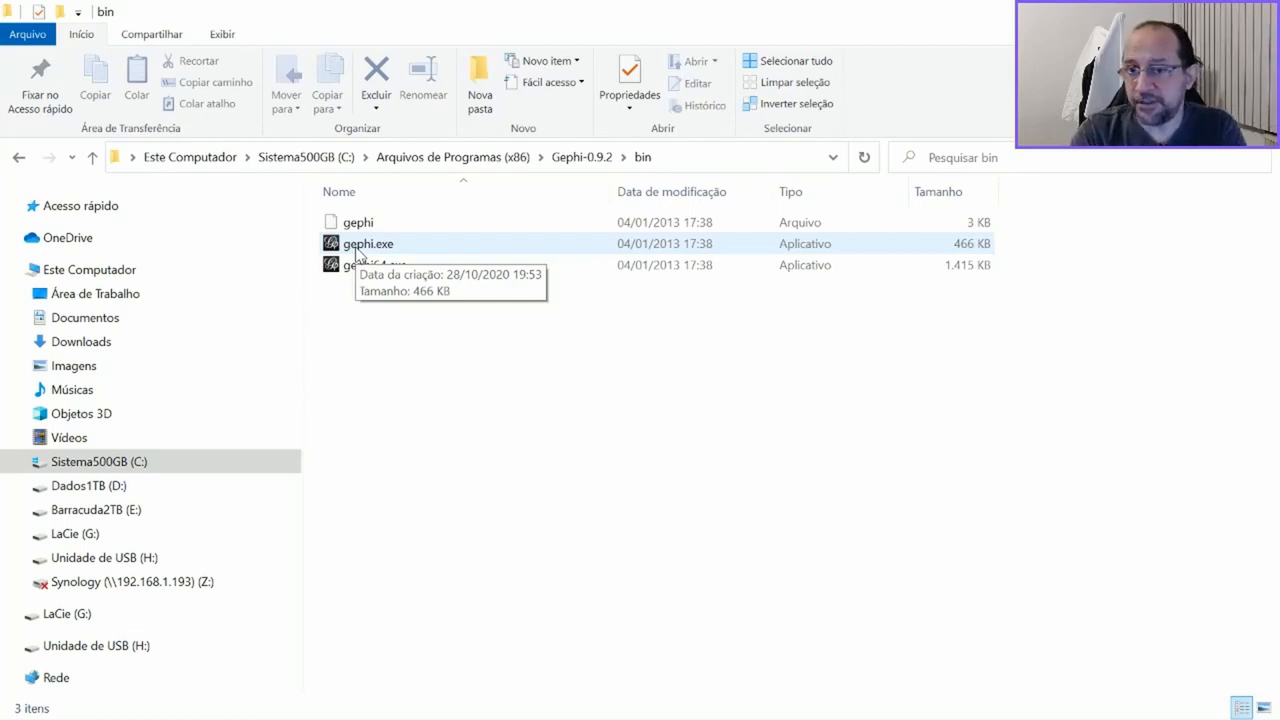
Open the context menu for gephi.exe in Program Files (x86)\Gephi-0.9.2\bin.
right_click(367, 243)
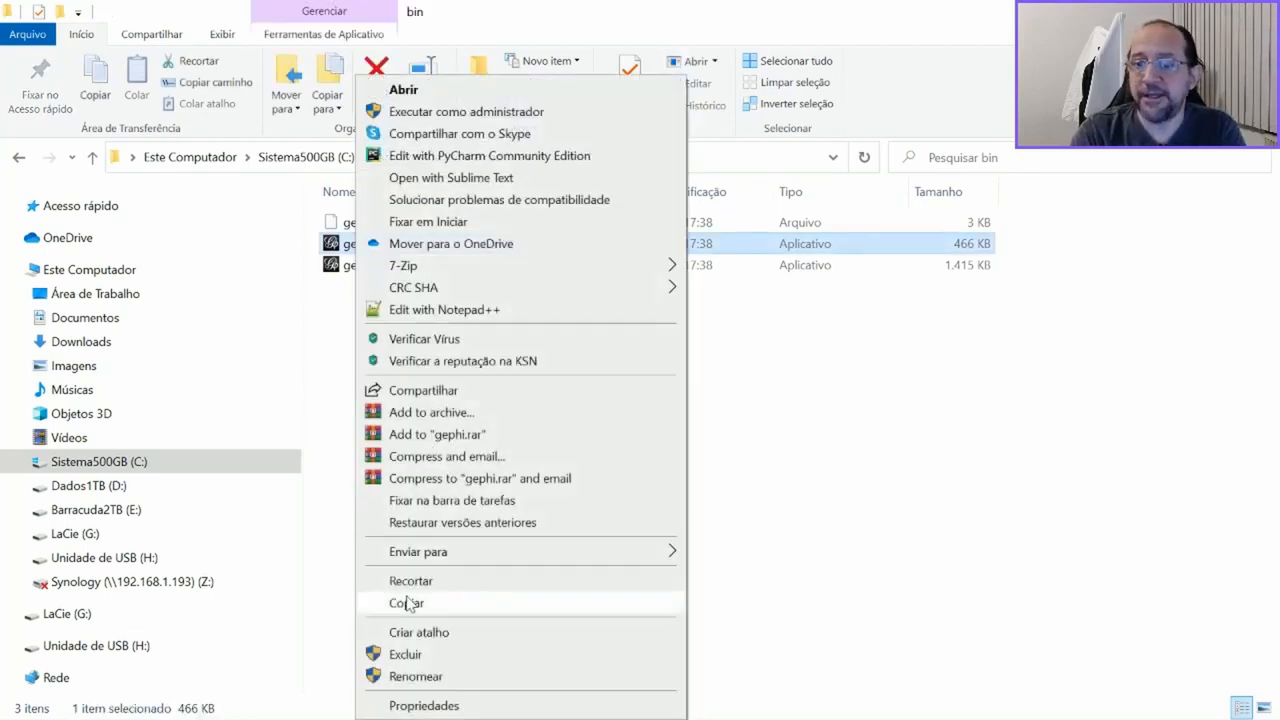
mouse_move(437, 645)
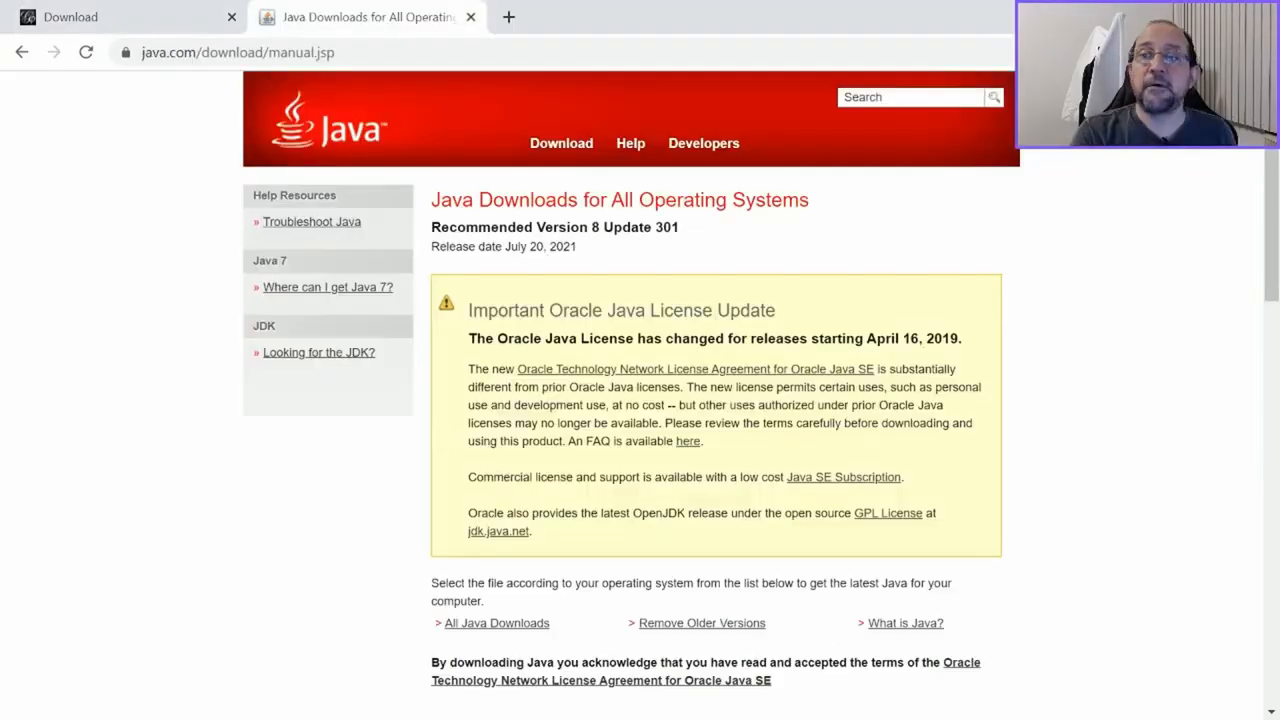
Scroll the Java manual download page to the Windows Offline (64-bit) option.
scroll("down", 3)
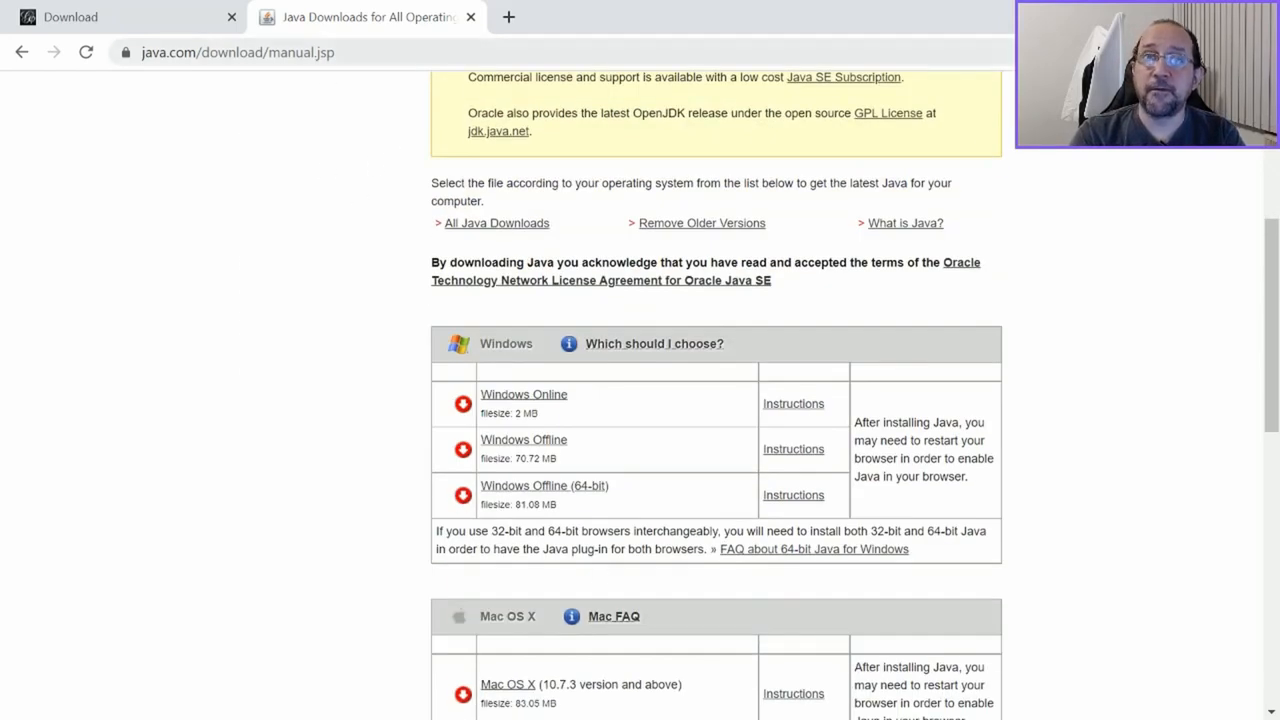
scroll("down", 3)
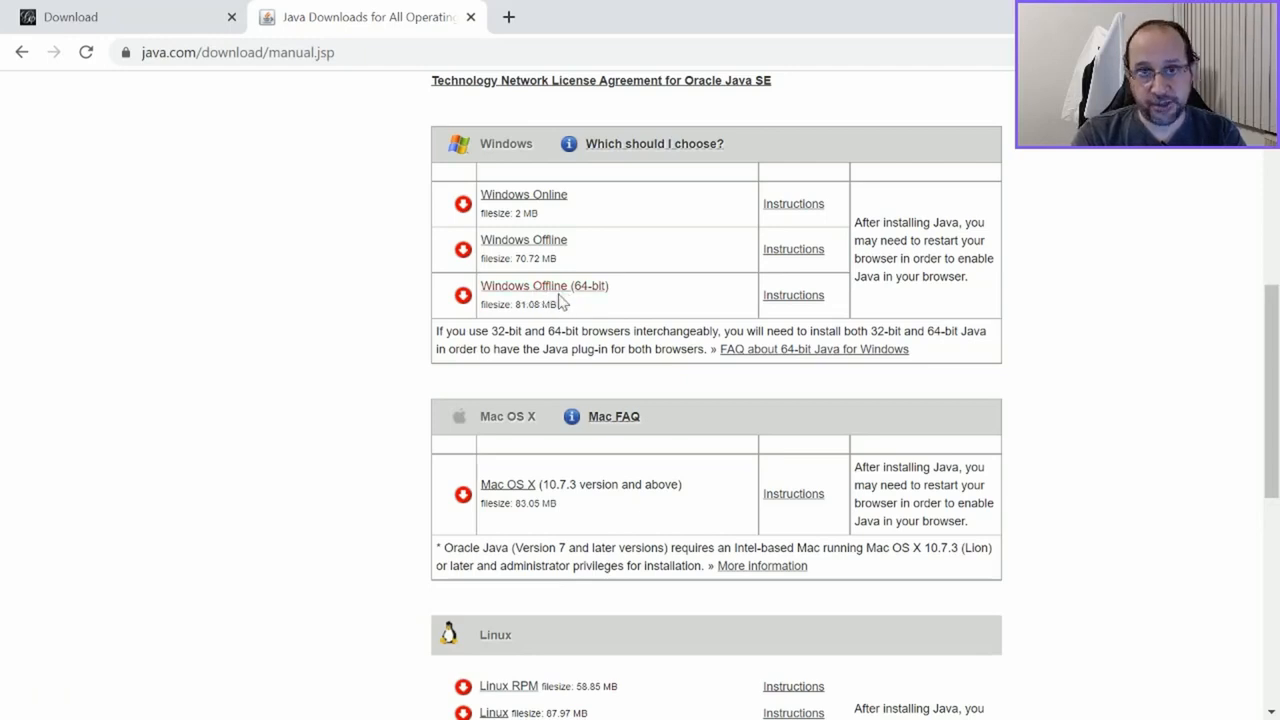
mouse_move(544, 285)
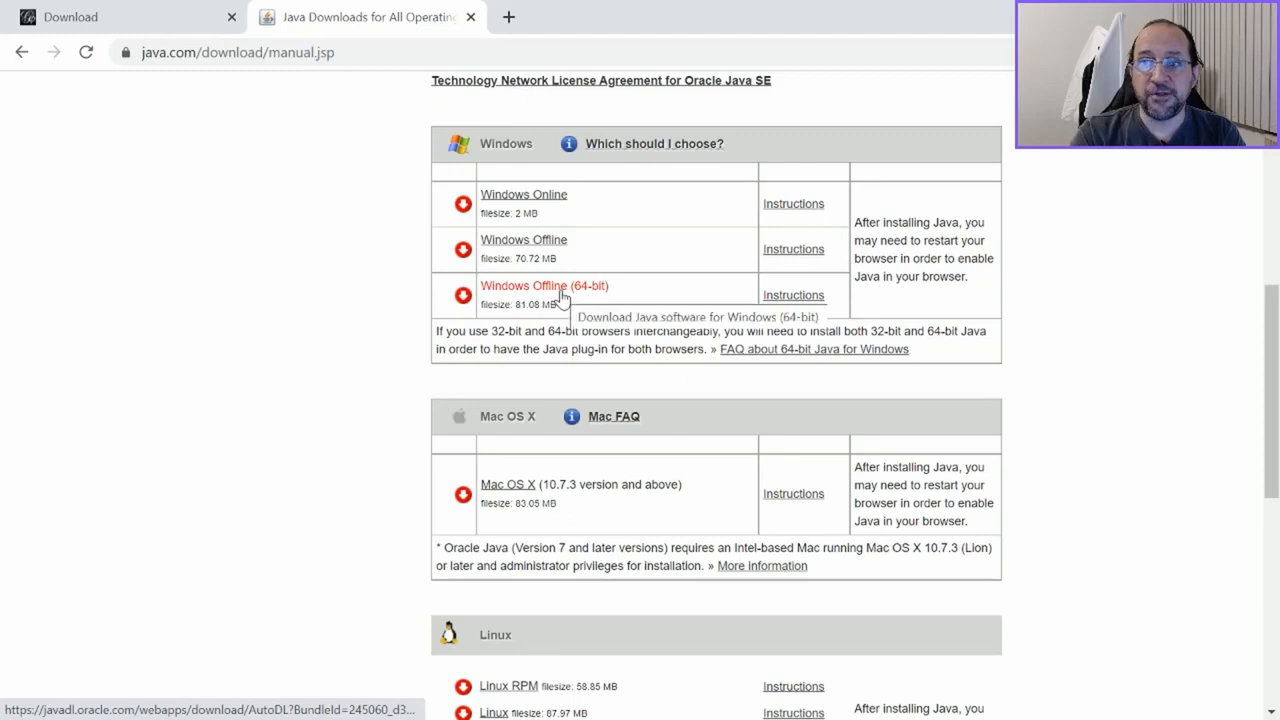